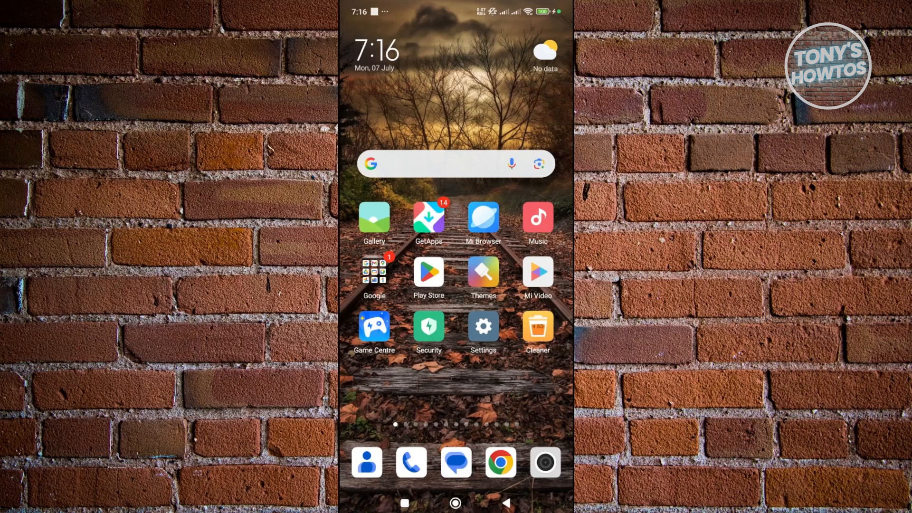
Launch Google Play Store from the Android home screen.
click(428, 274)
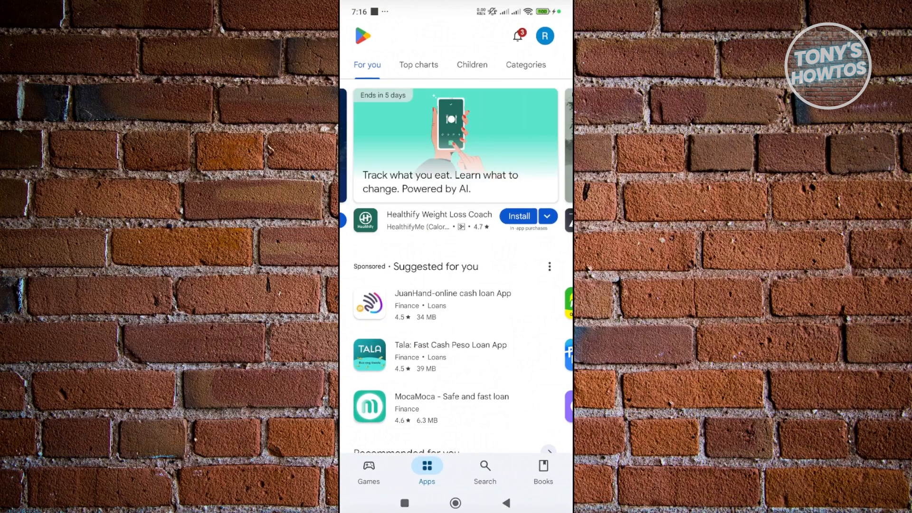
Go from the profile menu through Payments and subscriptions to Payment methods.
click(544, 36)
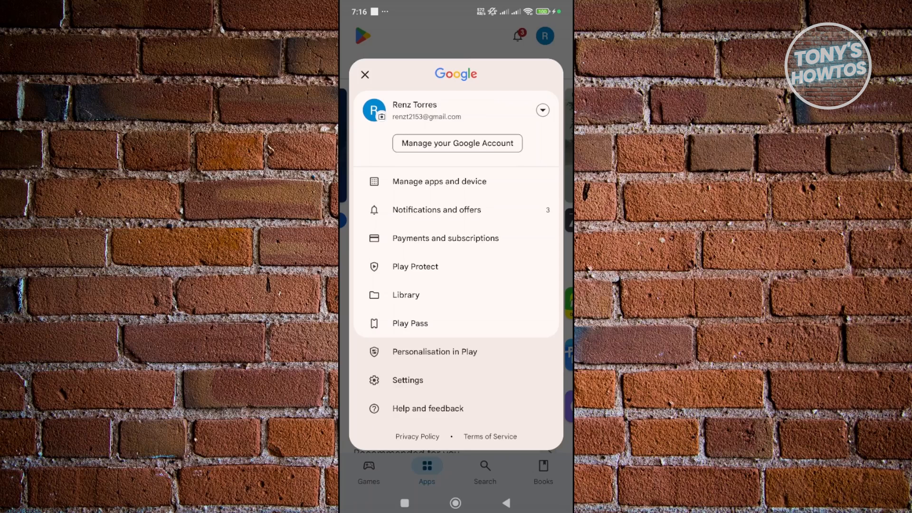
click(446, 238)
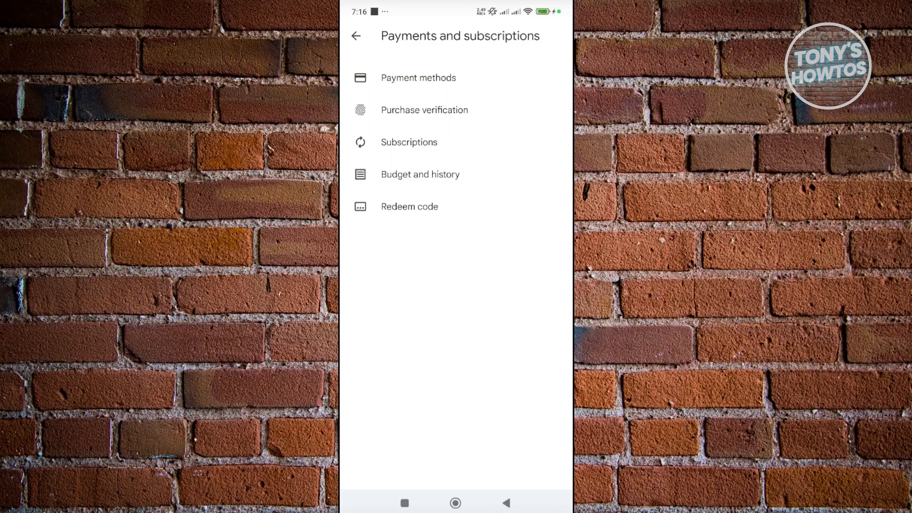
click(418, 77)
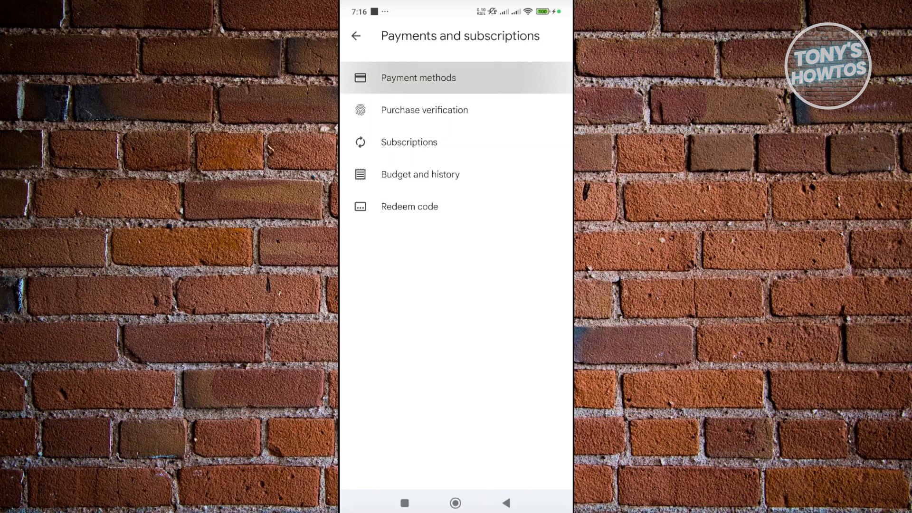
click(417, 77)
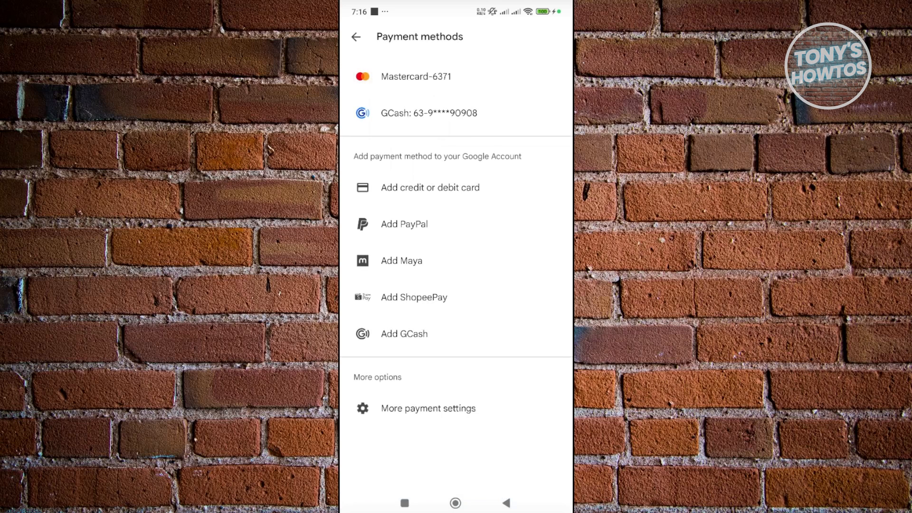